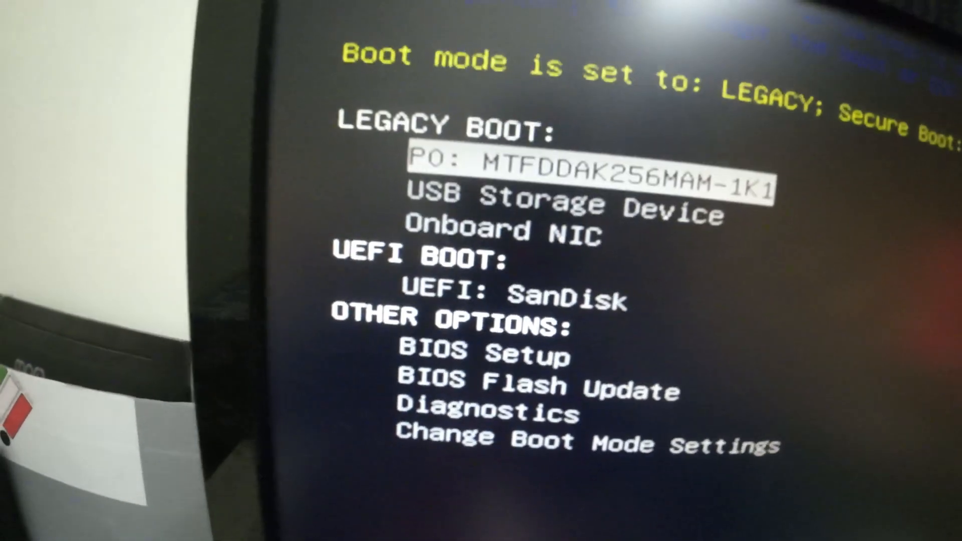
Highlight the UEFI: SanDisk USB drive under UEFI BOOT as the one-time boot device.
key(Down)
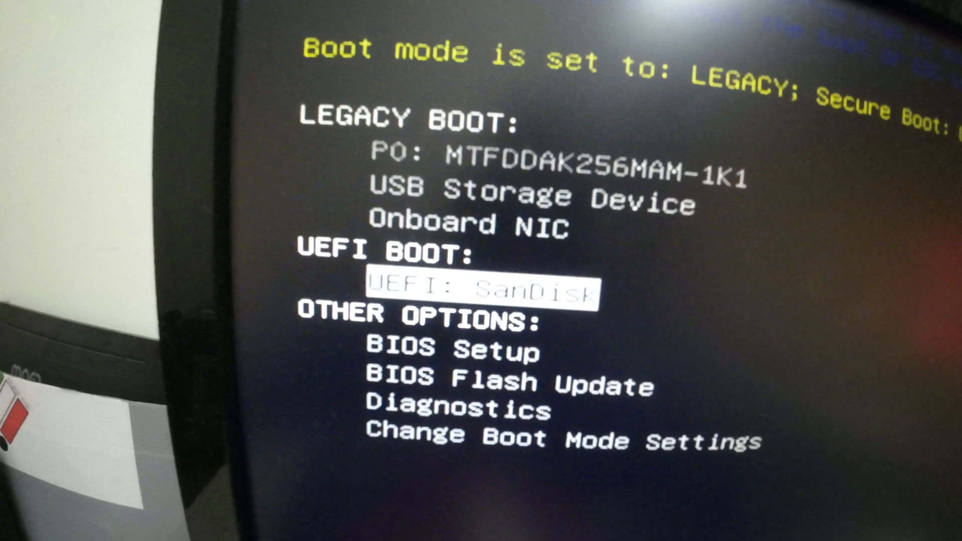